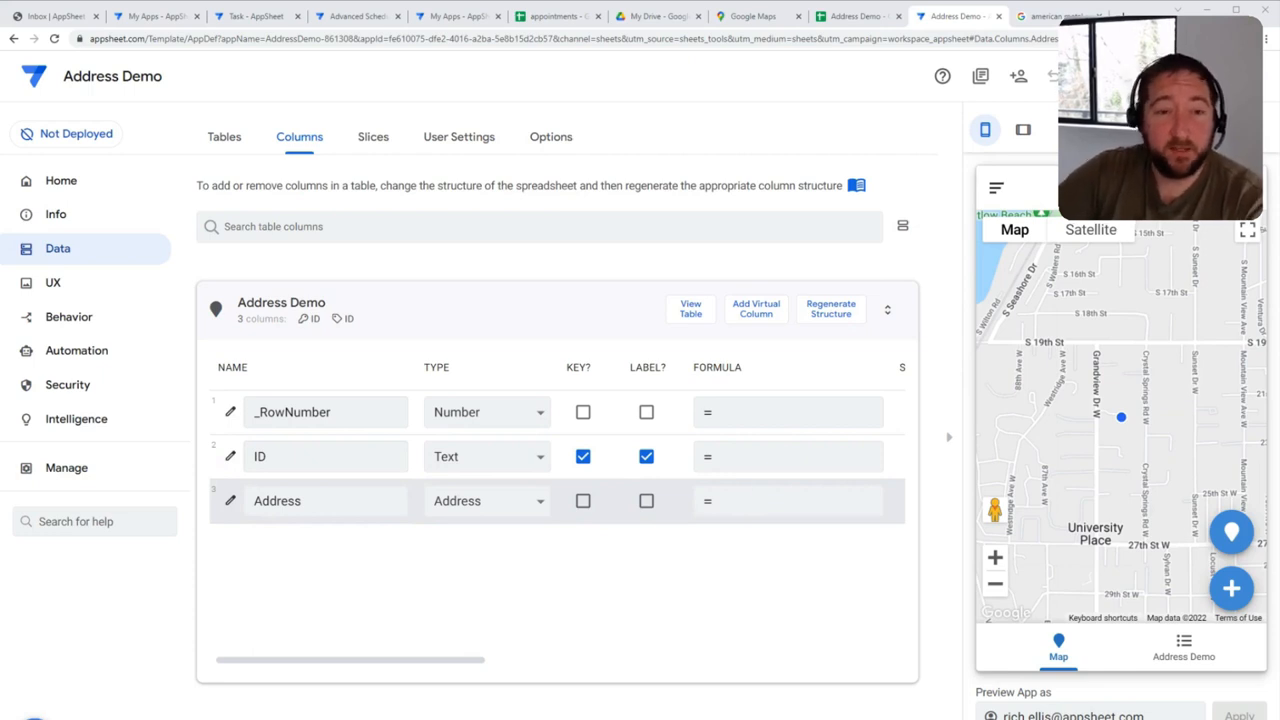
Start a new record from the Map view, getting a form with an auto-generated ID and empty Address
{"action": "left_click", "coordinate": [788, 500]}
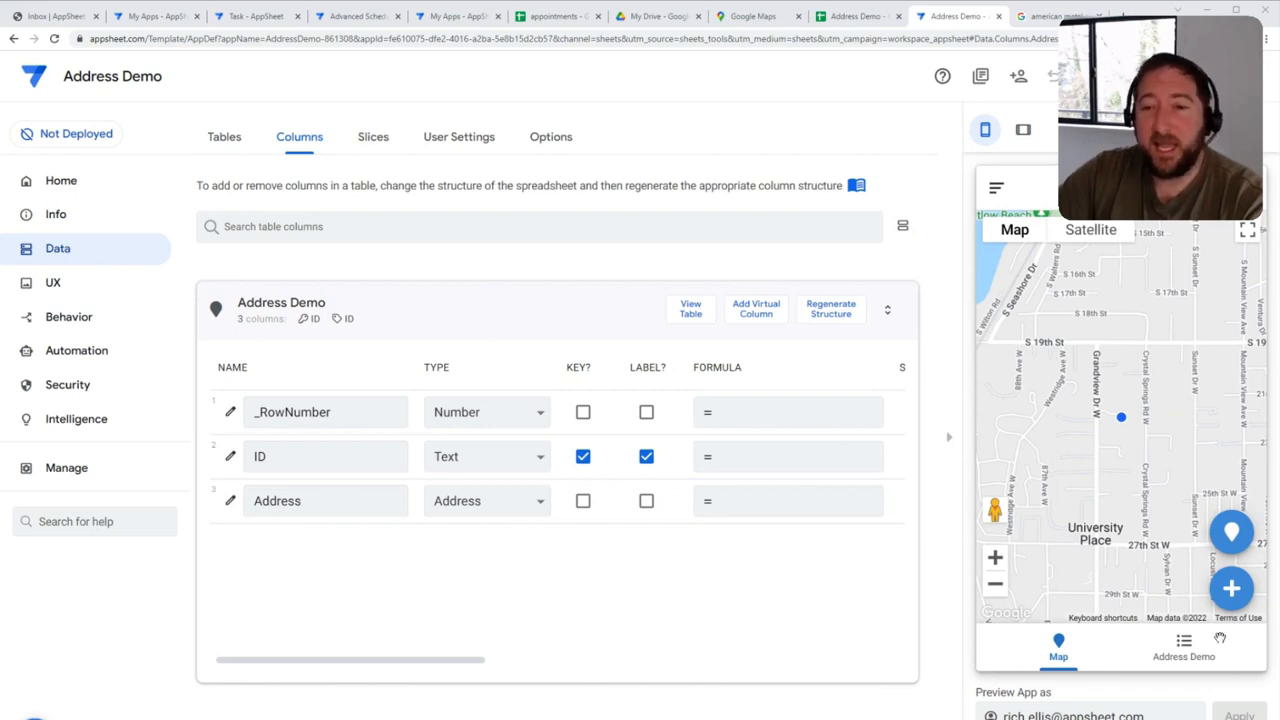
{"action": "mouse_move", "coordinate": [1232, 588]}
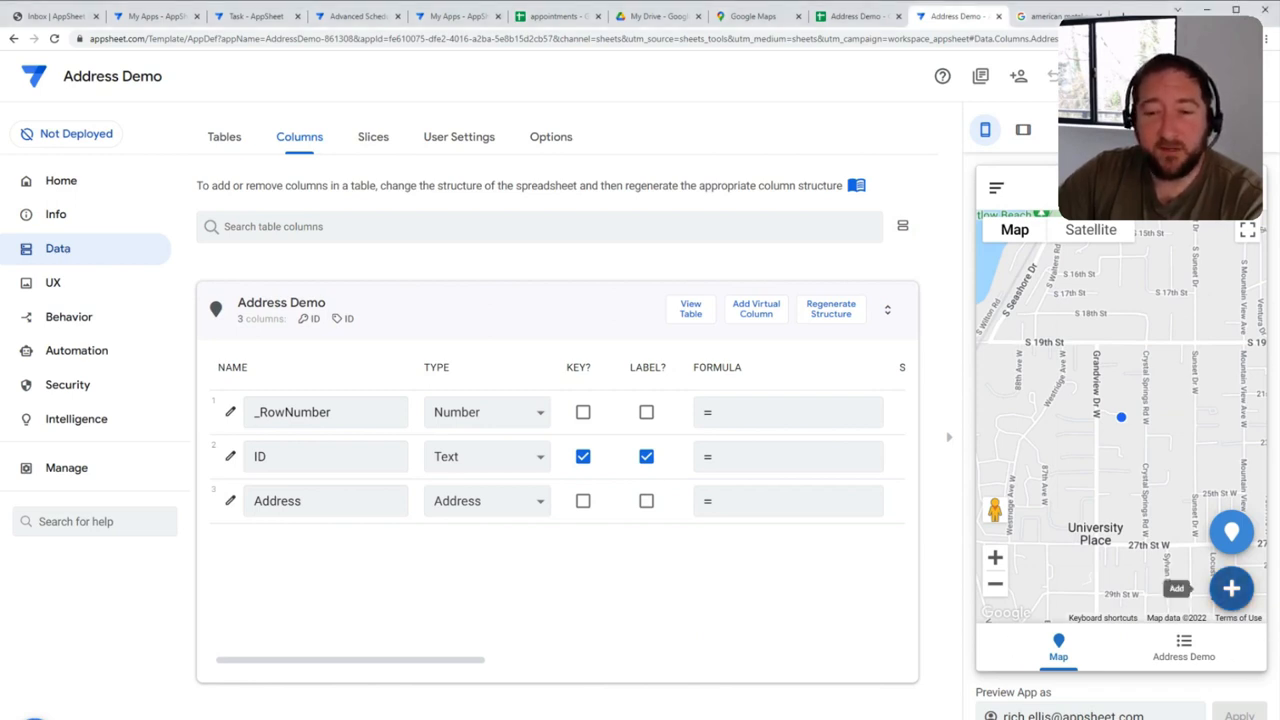
{"action": "left_click", "coordinate": [1232, 588]}
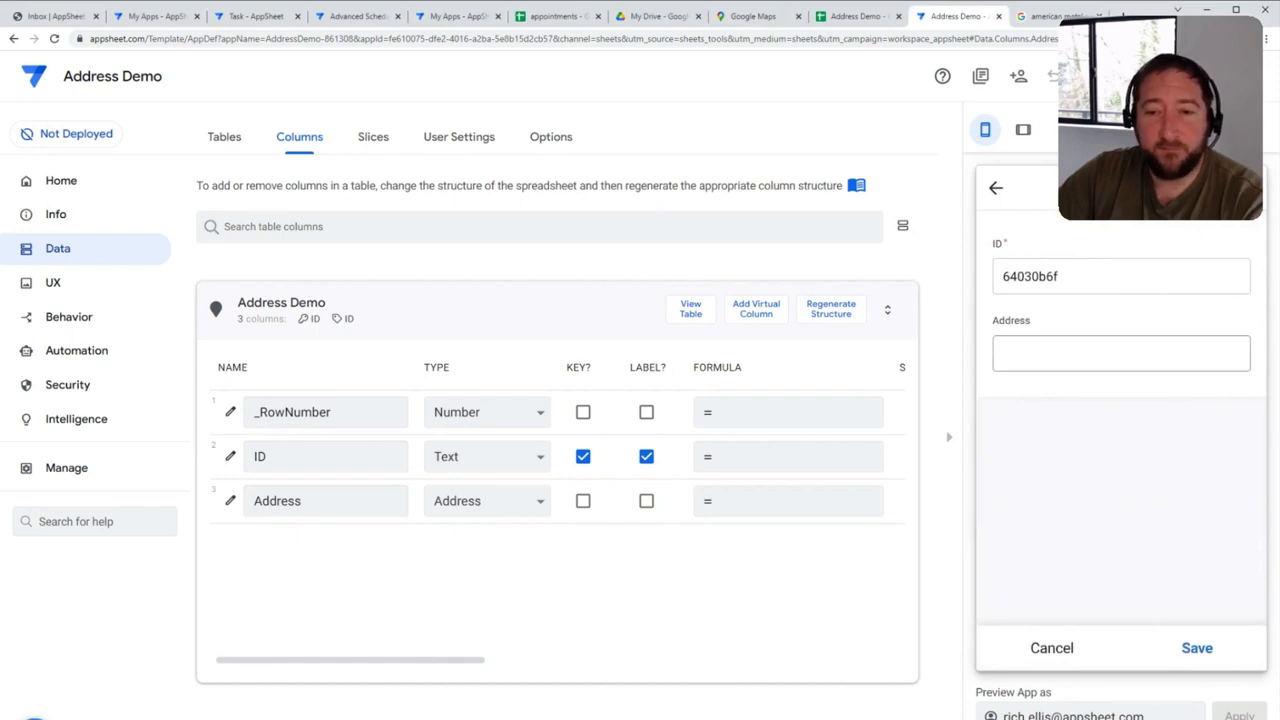
Enter 'home depot on center st tacoma wa' and accept the suggested 4602 Center St, Tacoma, WA 98409 address
{"action": "left_click", "coordinate": [1120, 352]}
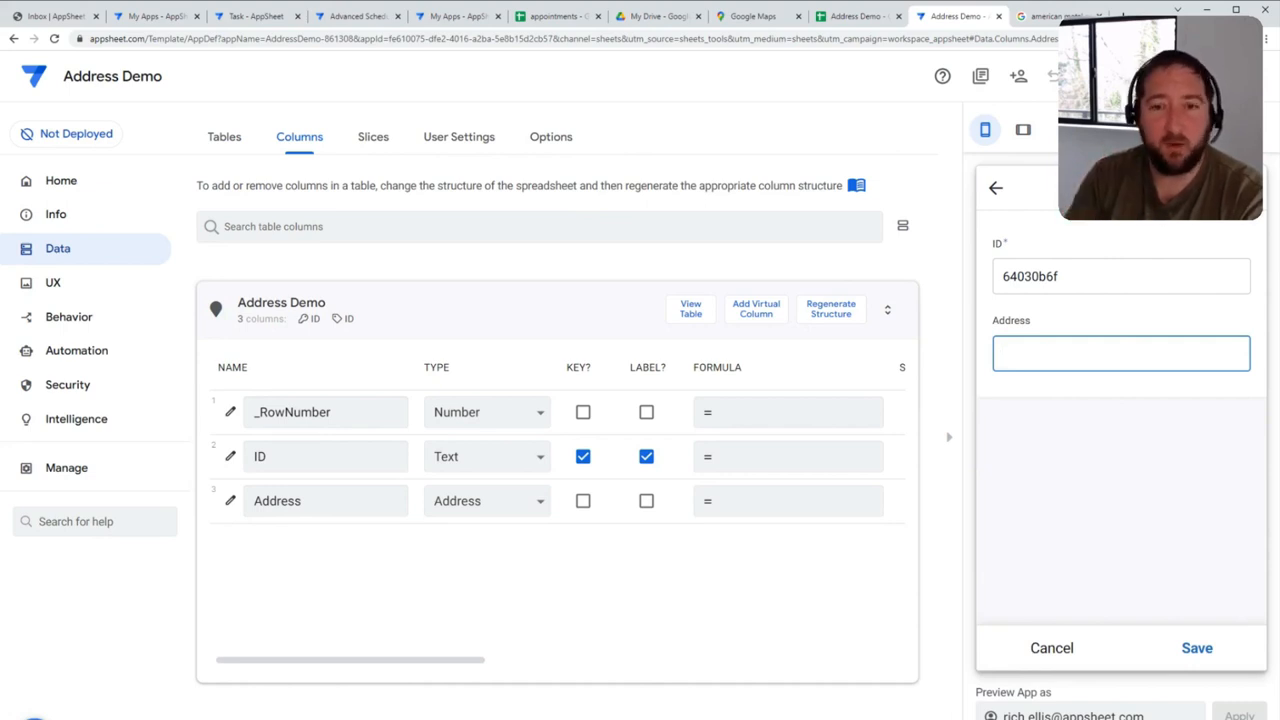
{"action": "type", "text": "home"}
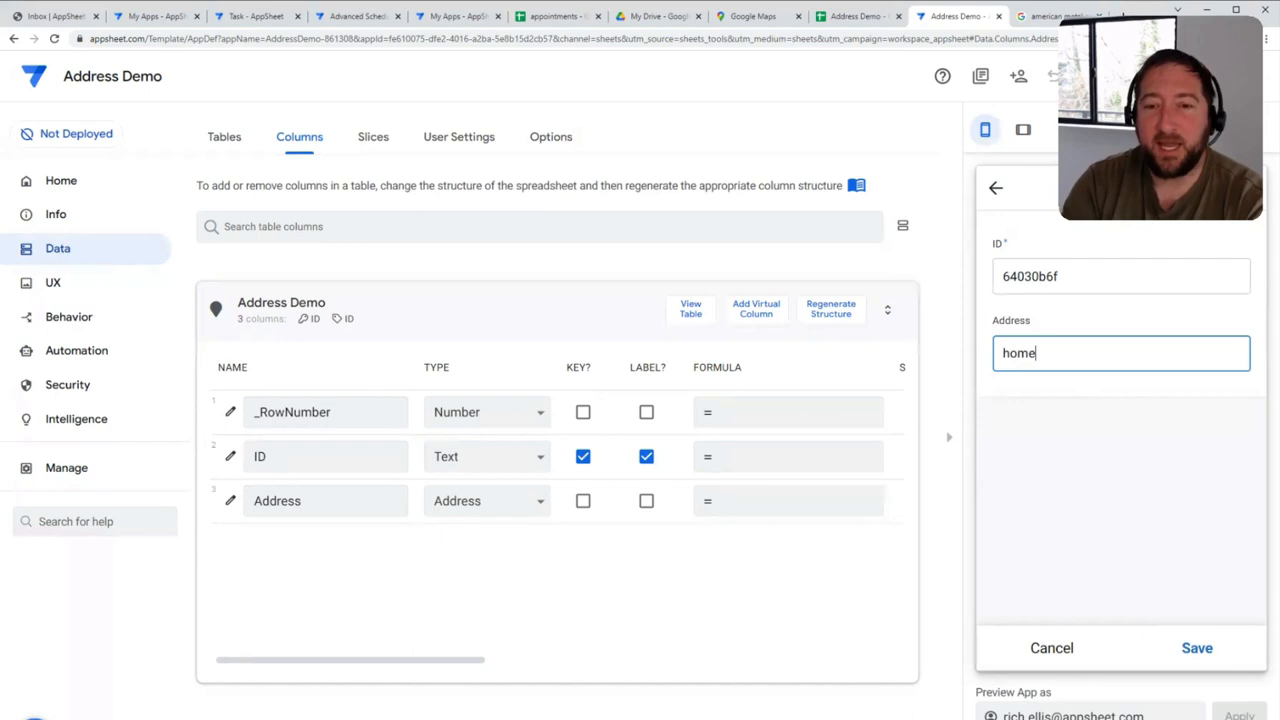
{"action": "type", "text": "depot"}
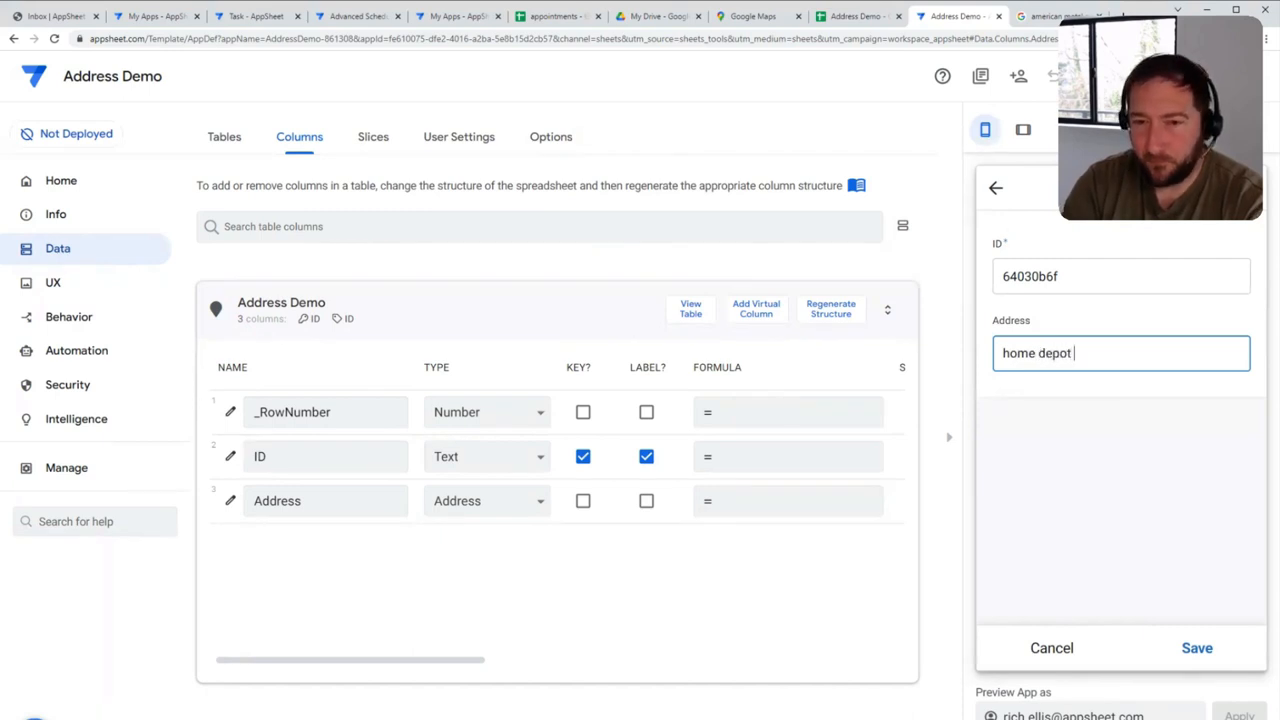
{"action": "type", "text": "on center st t"}
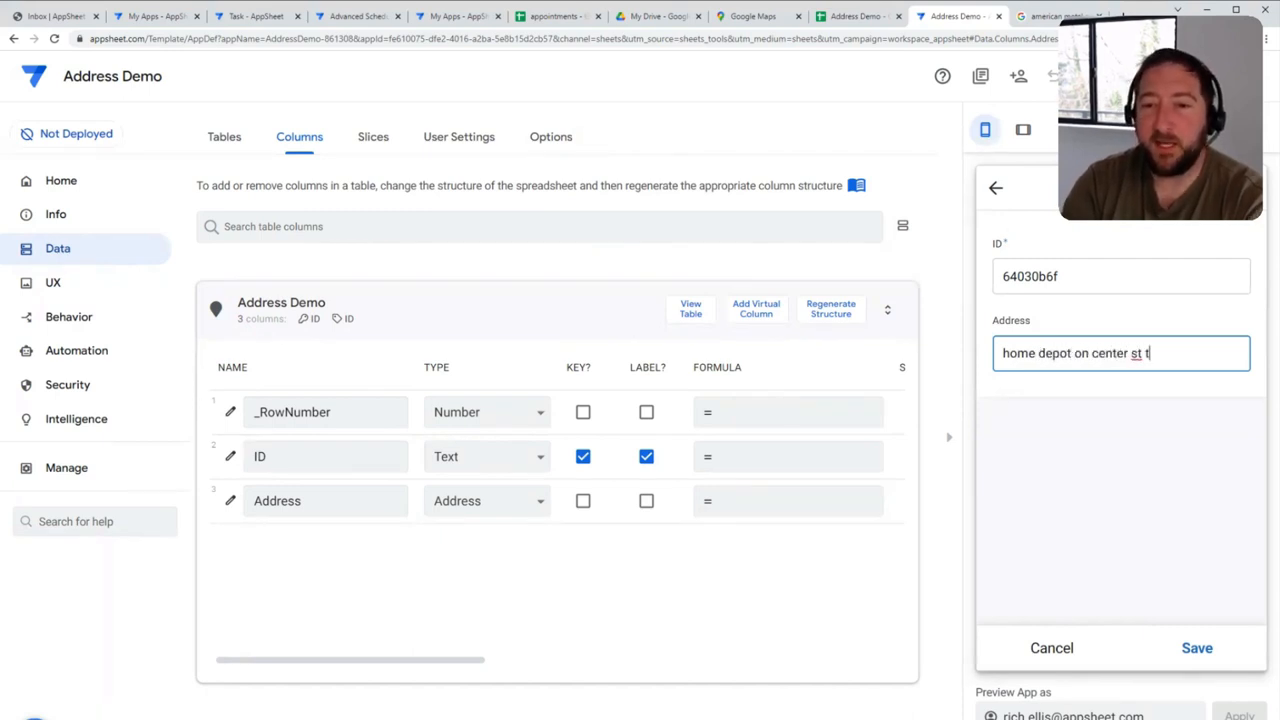
{"action": "type", "text": "acoma wa"}
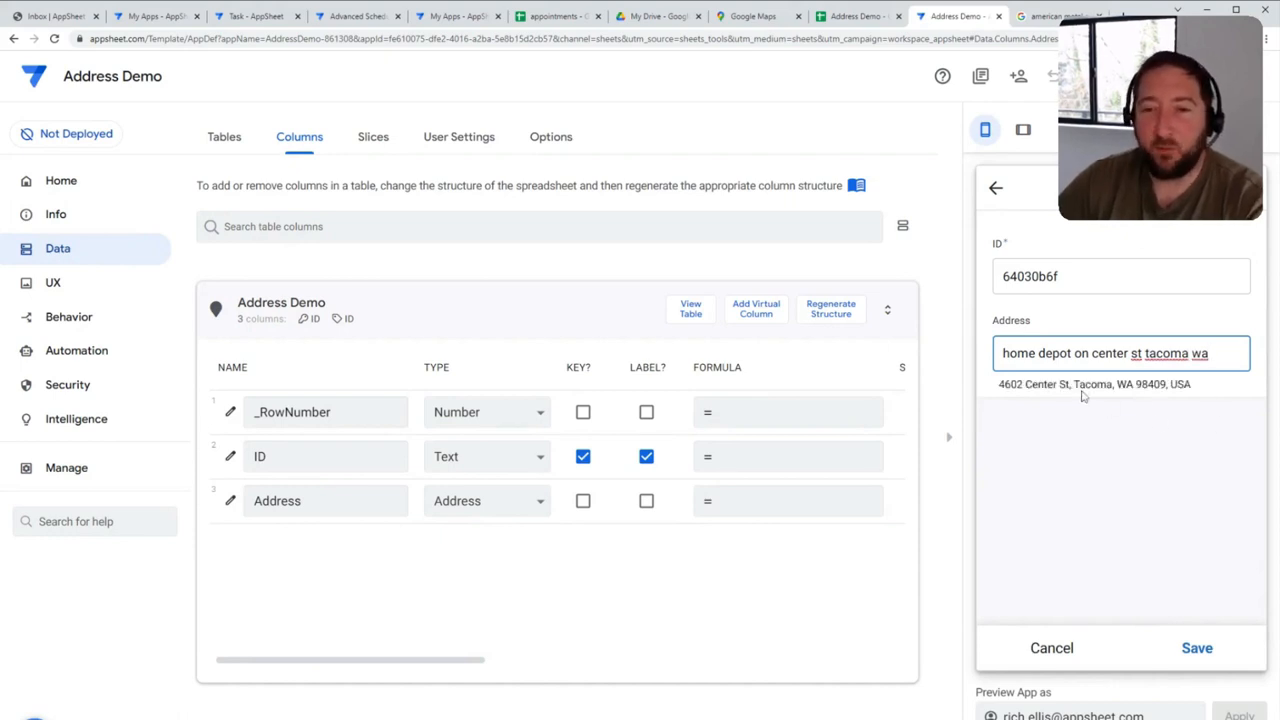
{"action": "left_click", "coordinate": [1094, 384]}
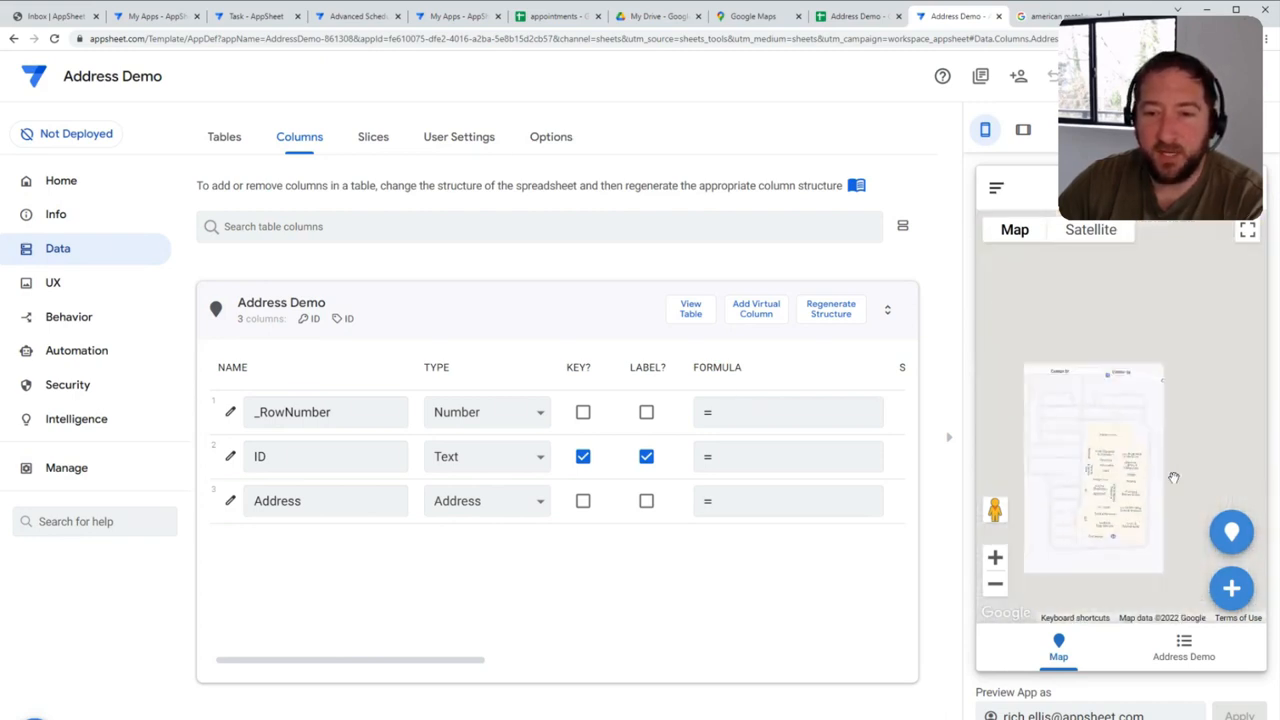
Start another new record from the Map view, opening a form with ID 24905add
{"action": "left_click", "coordinate": [1232, 588]}
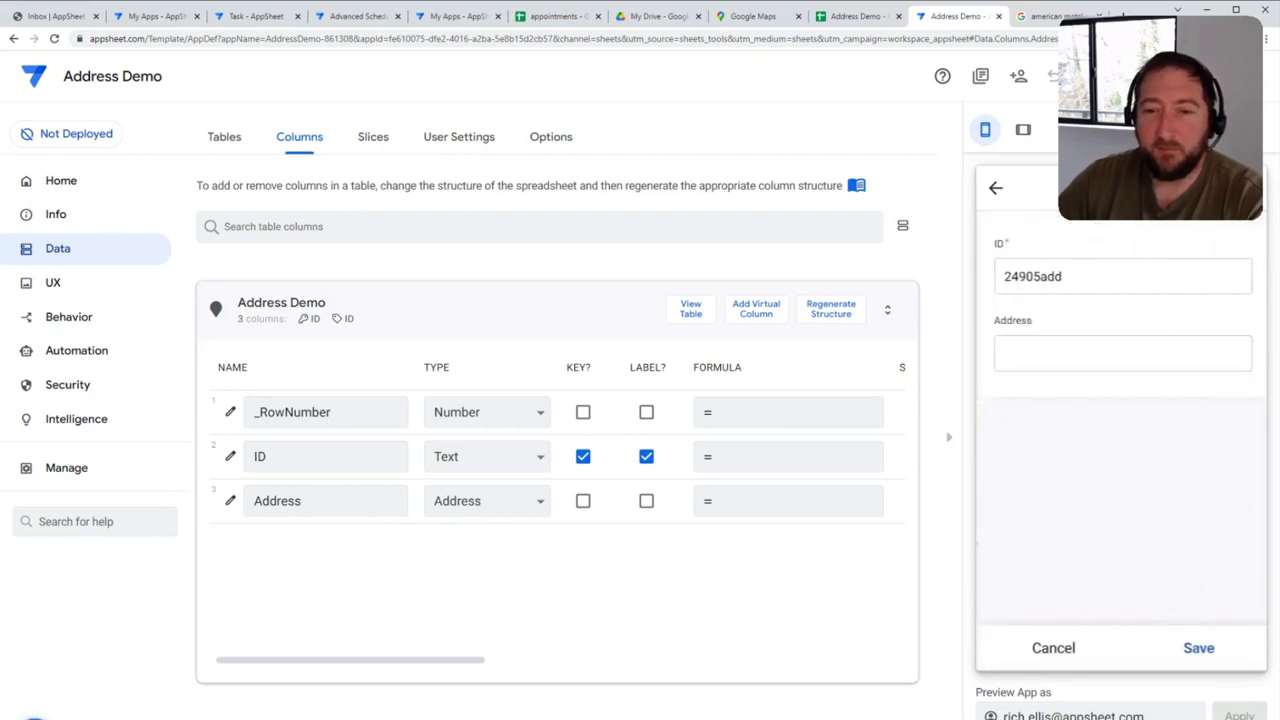
Enter 'american metal specialties tacoma wa' and accept the suggested 7012 27th St W, University Place, WA 98466 address
{"action": "left_click", "coordinate": [1120, 352]}
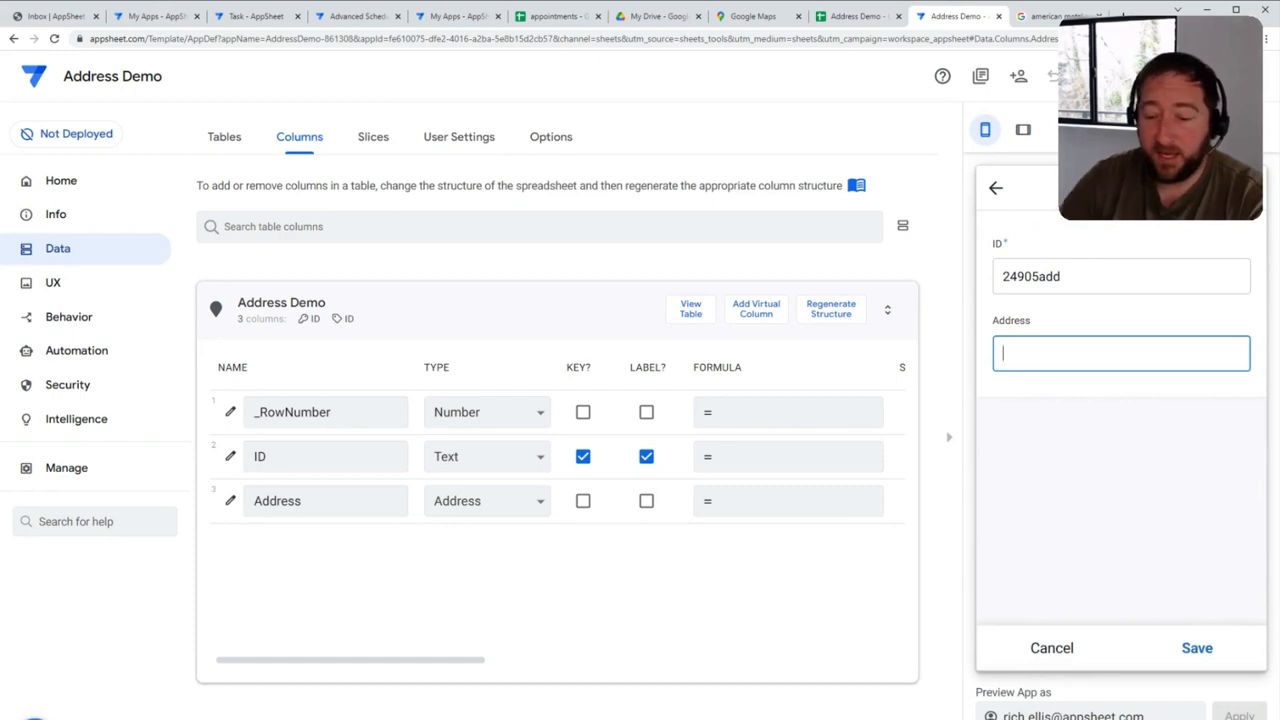
{"action": "type", "text": "american metal specialties"}
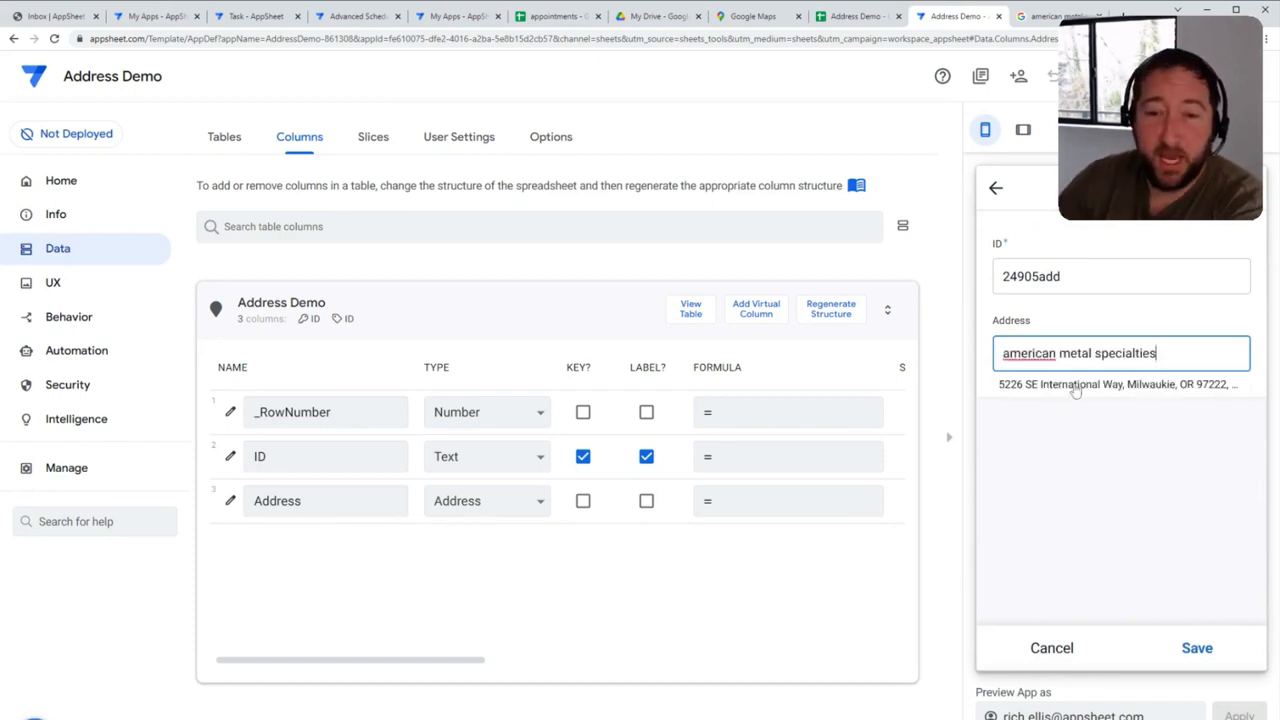
{"action": "type", "text": "t"}
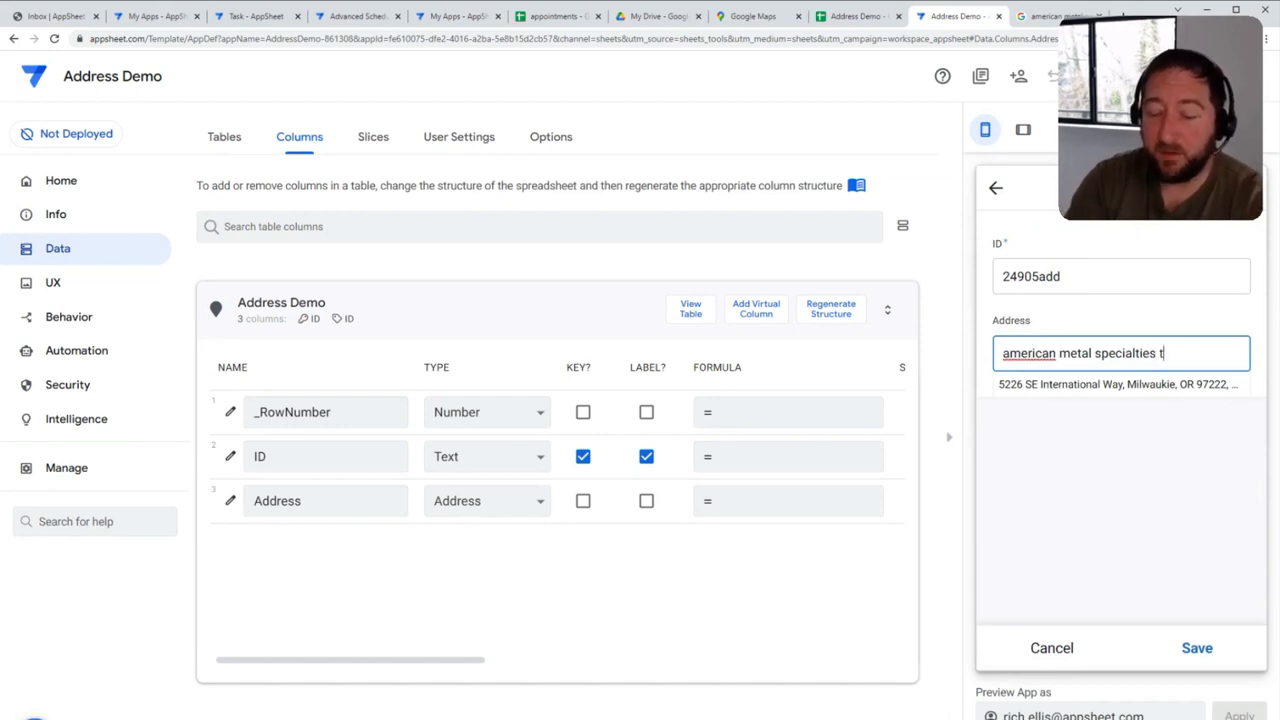
{"action": "type", "text": "tacoma wa"}
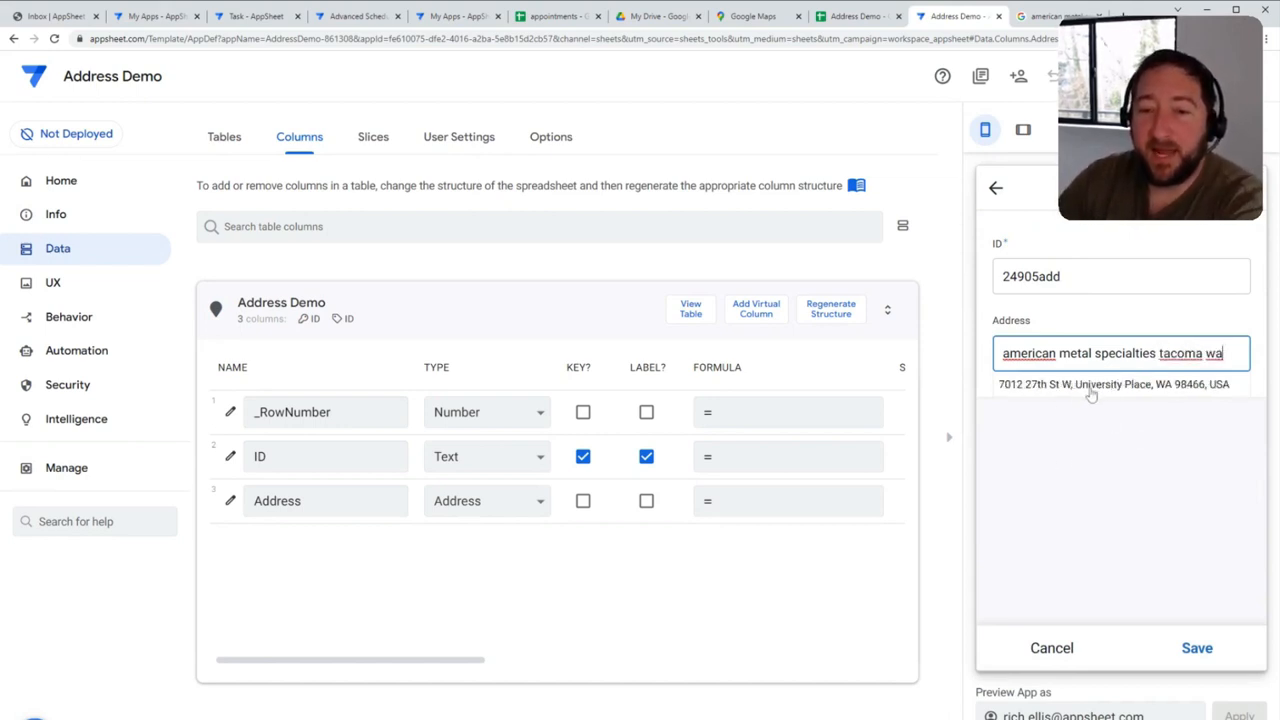
{"action": "left_click", "coordinate": [1112, 384]}
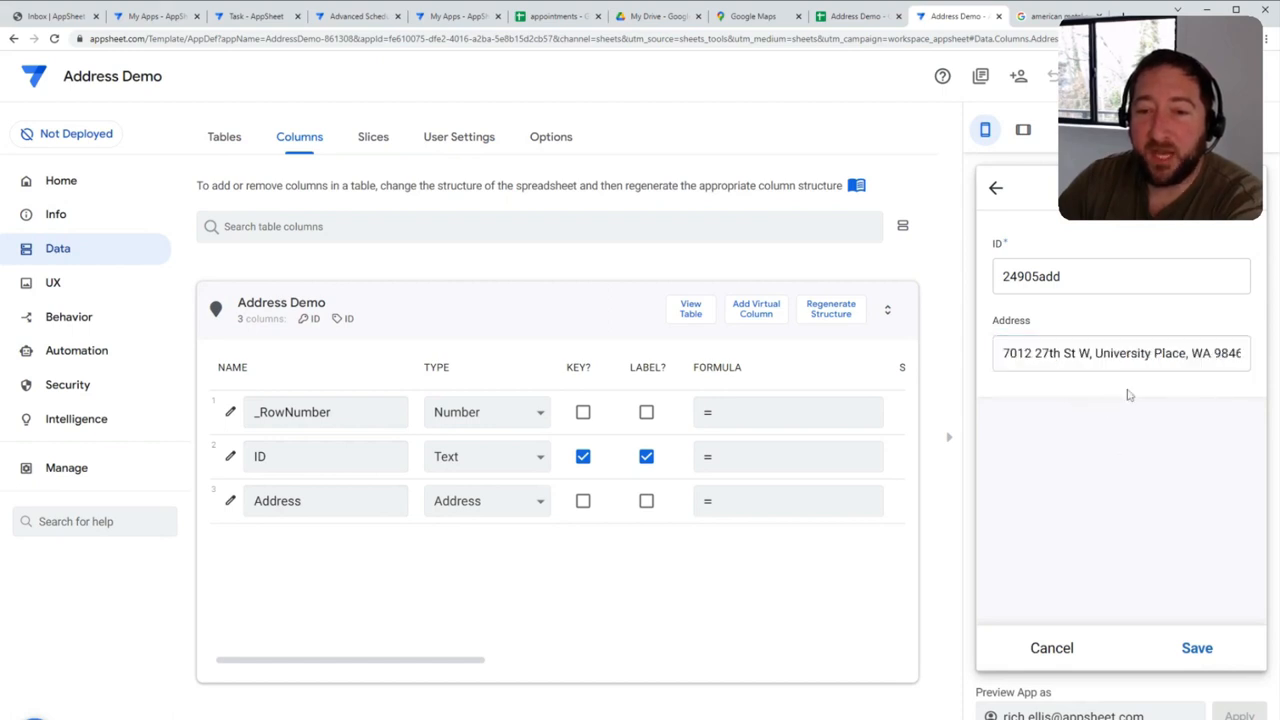